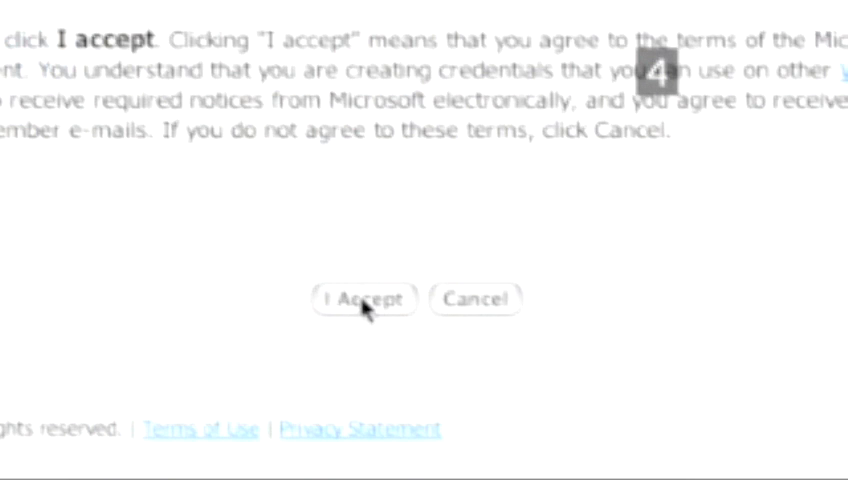
- Accept the service agreement, sign in to the account, and expand the Online contacts group
click(364, 300)
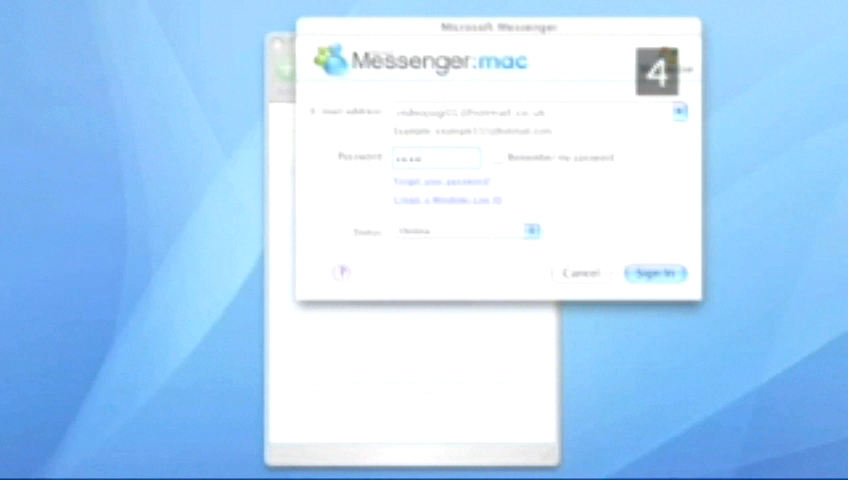
click(652, 272)
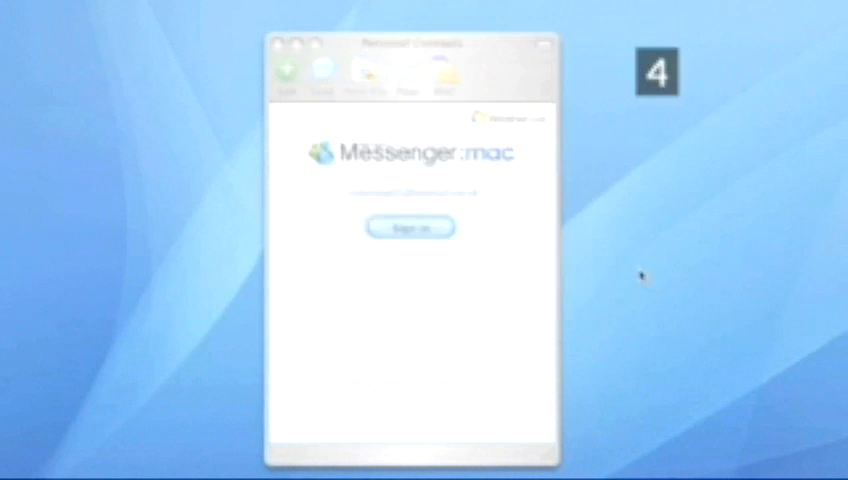
click(408, 228)
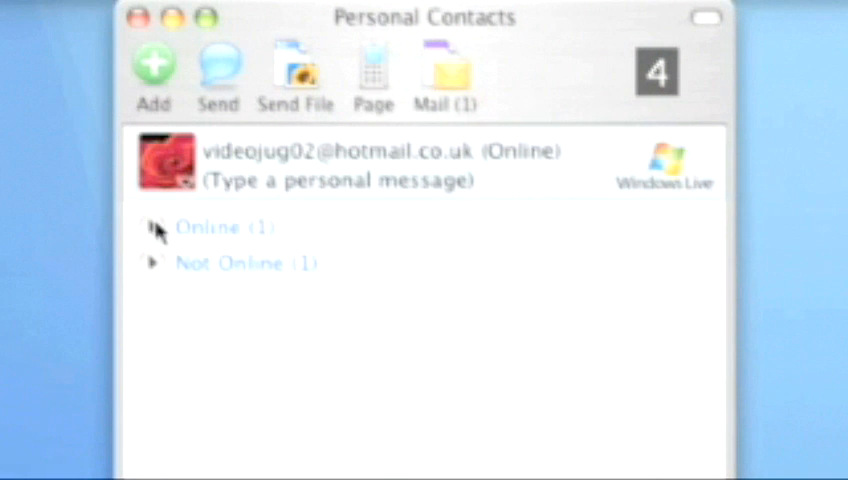
click(152, 228)
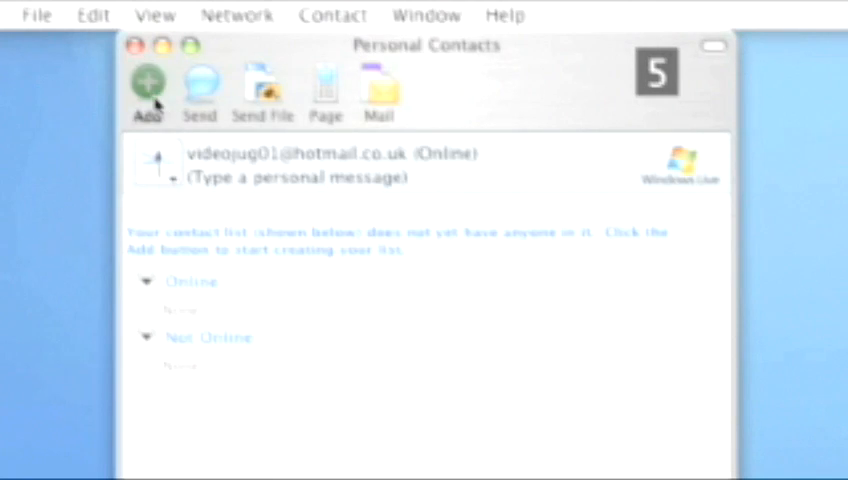
- Add a new contact by e-mail address so it appears online in the contacts list
click(148, 80)
text(videojug02@hotmail)
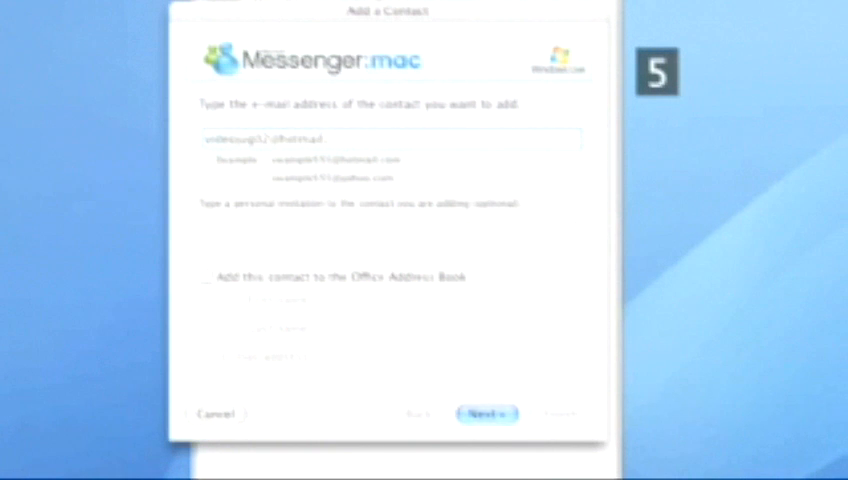
click(484, 412)
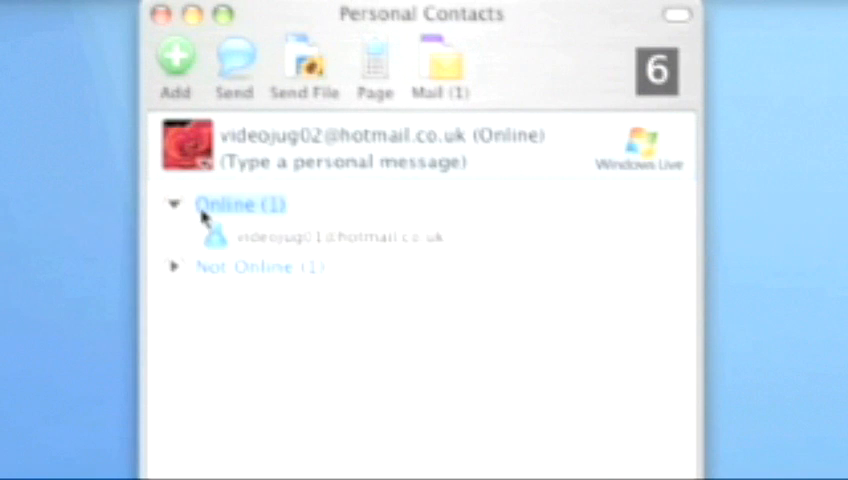
mouse_move(170, 272)
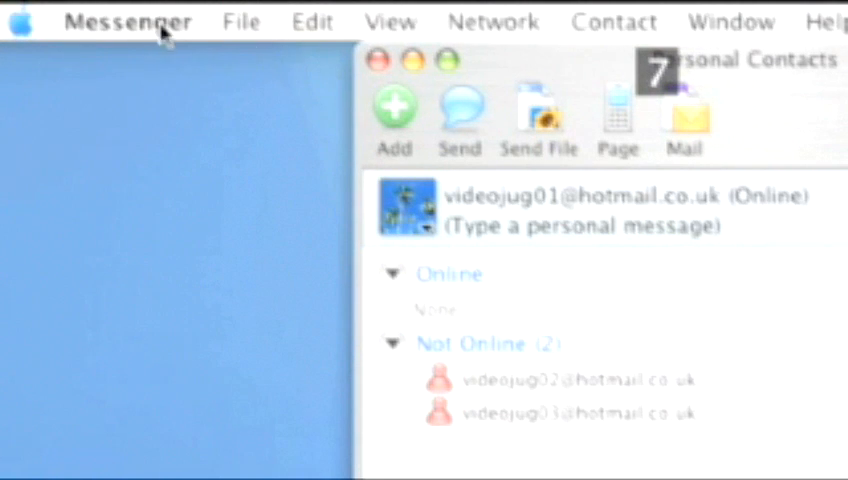
- Bring up Preferences from the Messenger application menu
click(128, 20)
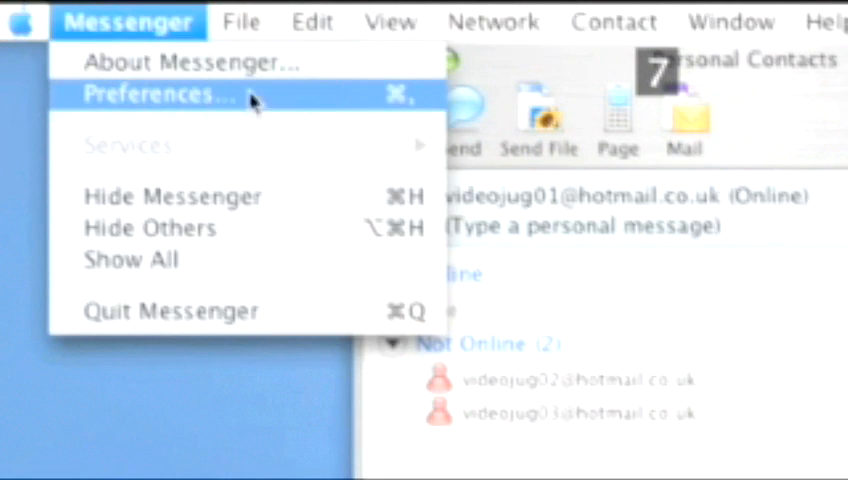
click(160, 94)
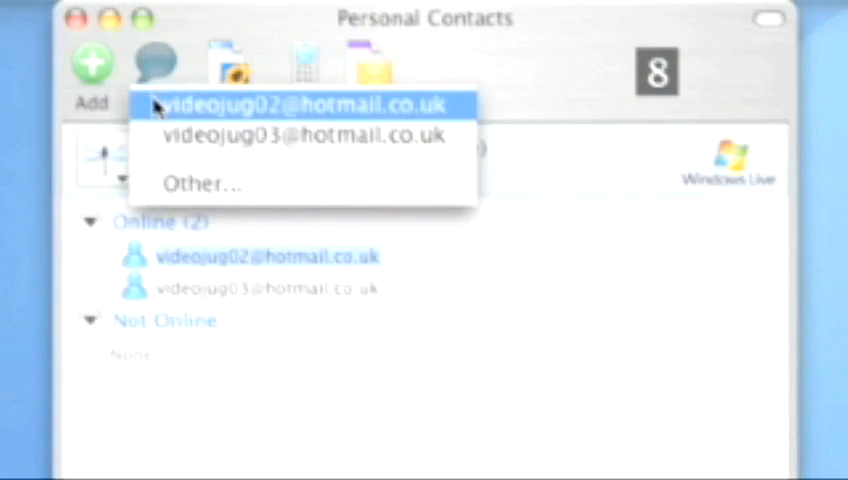
- Start a conversation with the first contact and send the message 'Hello'
click(300, 104)
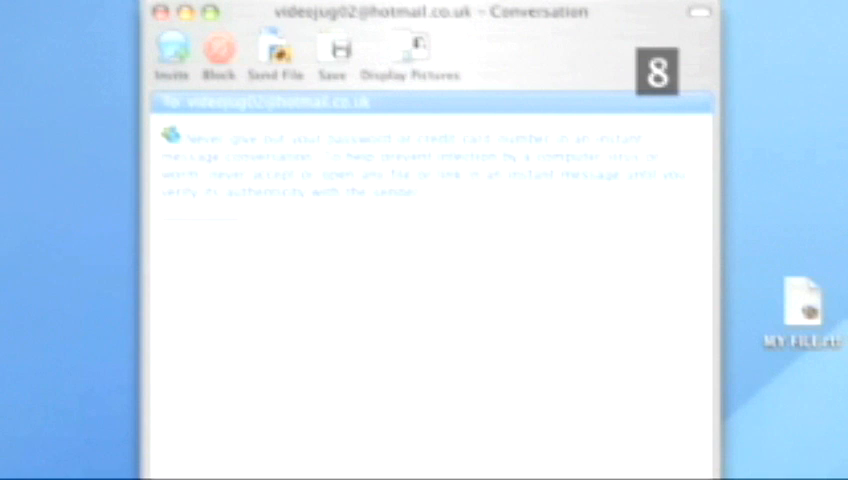
text(Hello)
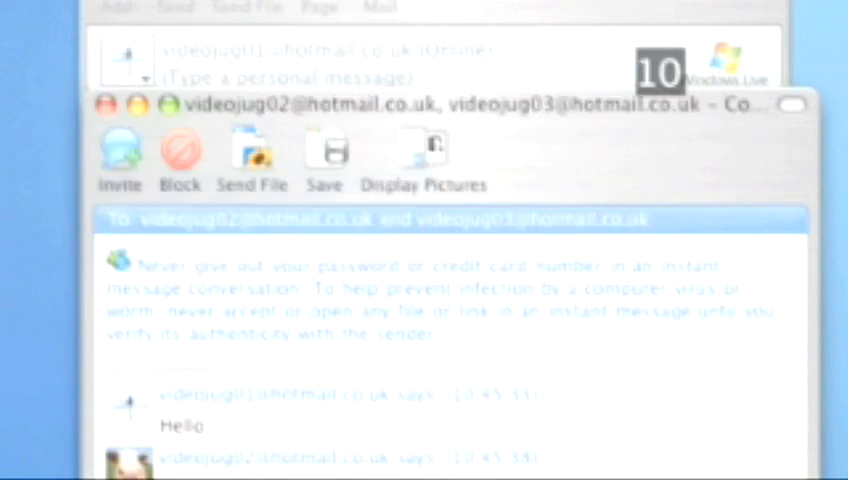
- Continue the group conversation with both contacts until the 'hello buddy' reply arrives
click(432, 298)
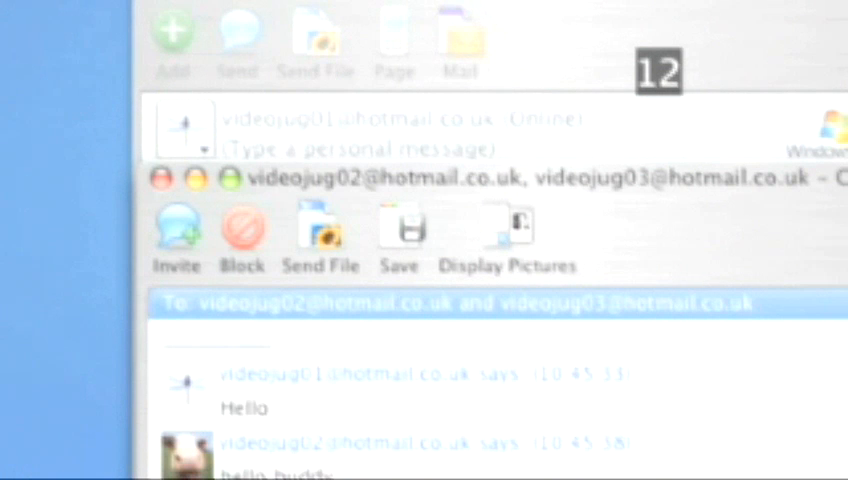
- Send the file from the Desktop to the chosen contact in the conversation
click(320, 230)
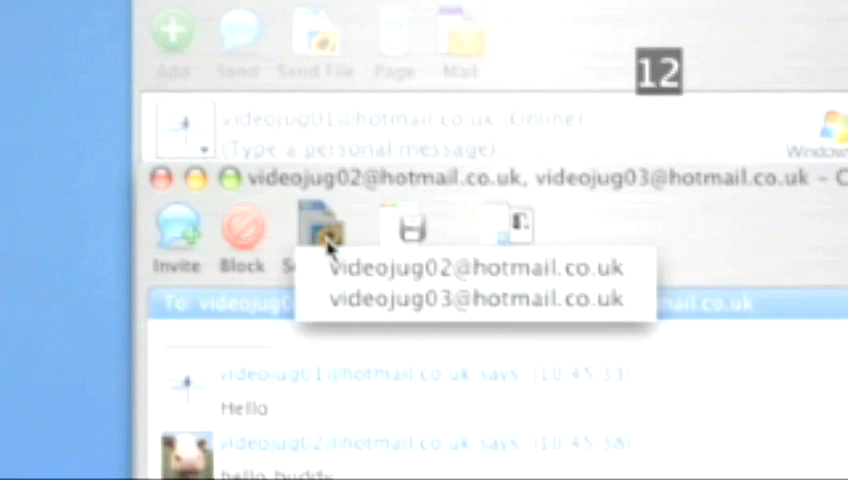
click(316, 228)
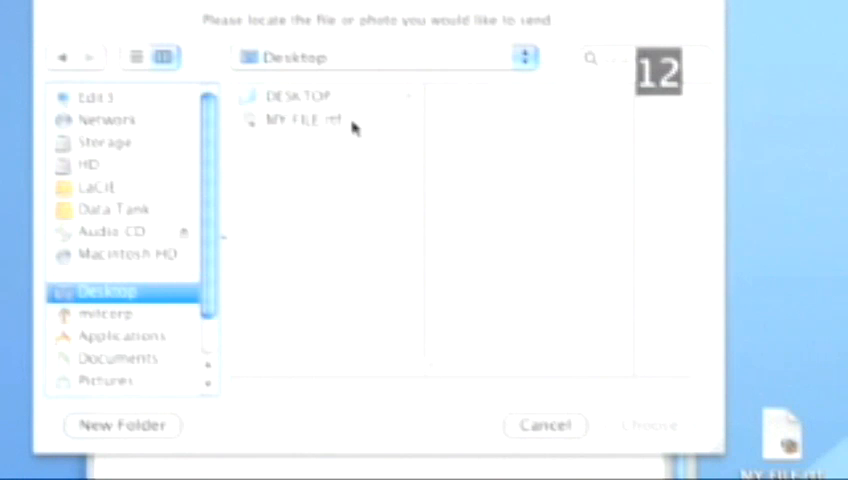
click(304, 120)
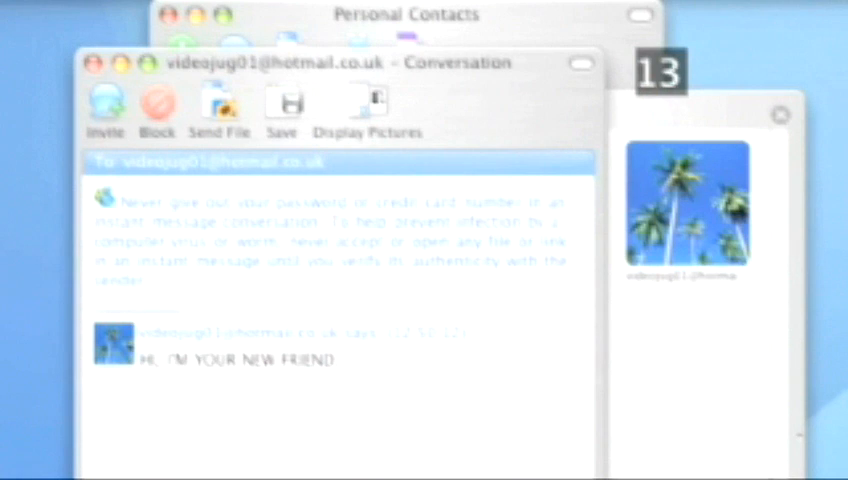
mouse_move(298, 324)
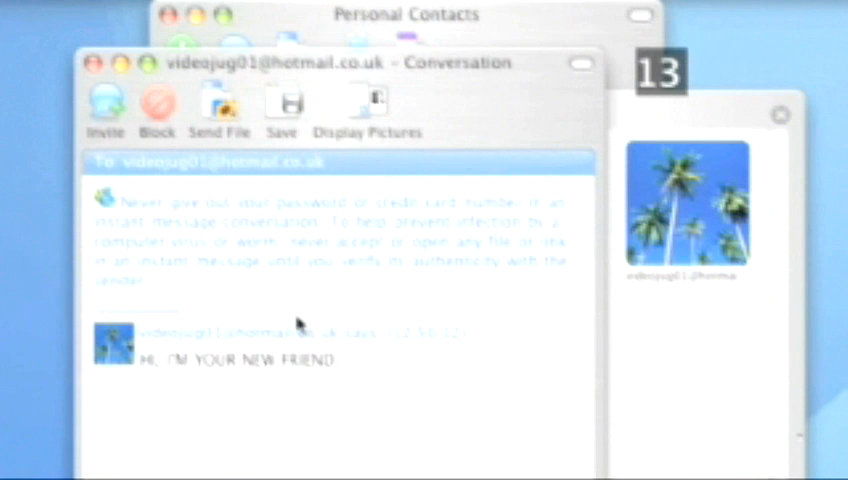
mouse_move(156, 104)
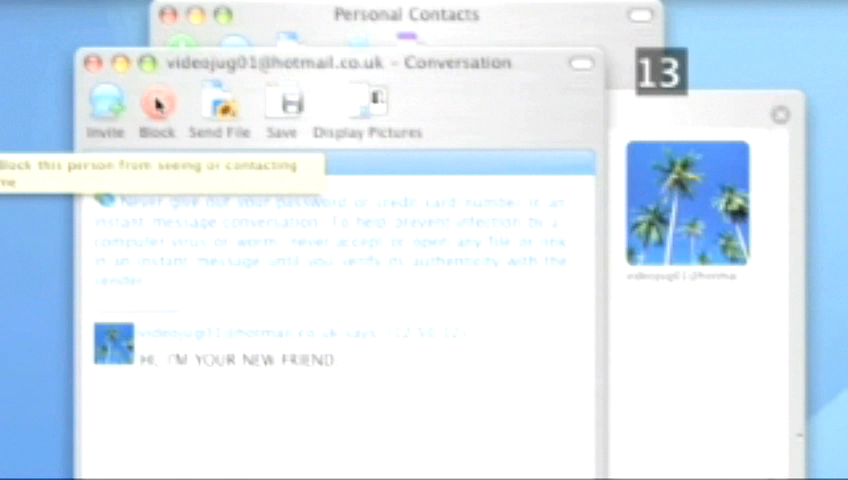
- Block the contact videojug01 and confirm so they show as blocked in the list
click(156, 104)
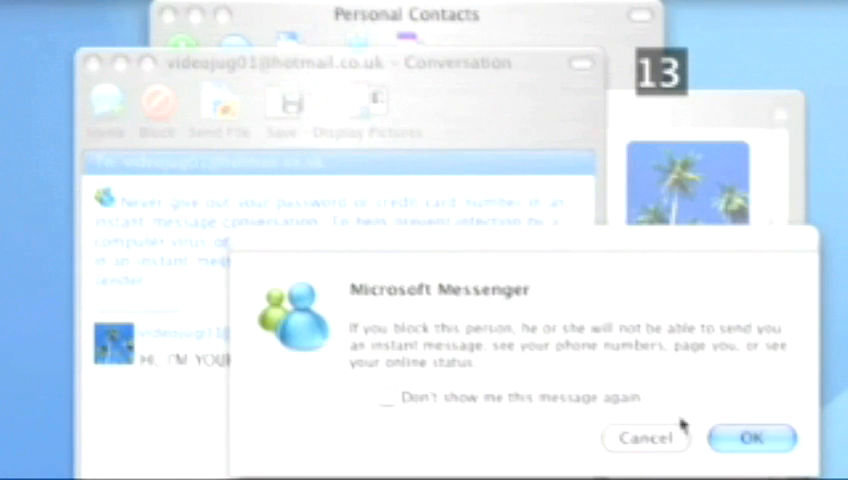
click(758, 436)
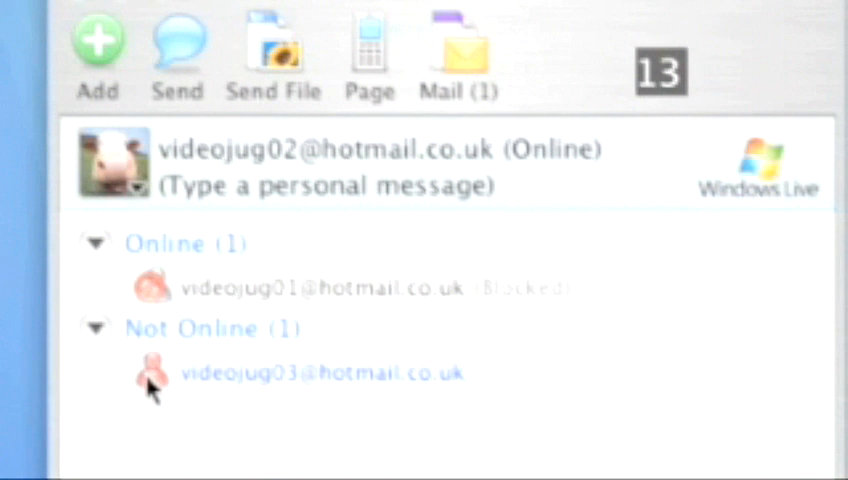
mouse_move(252, 314)
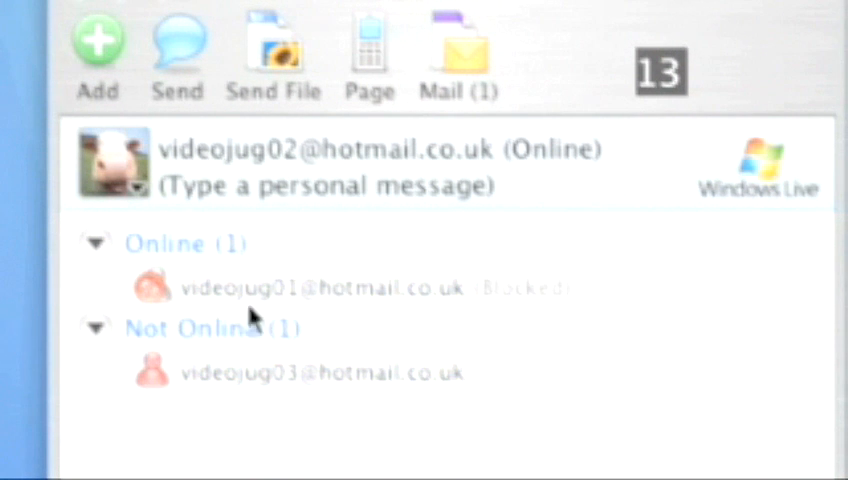